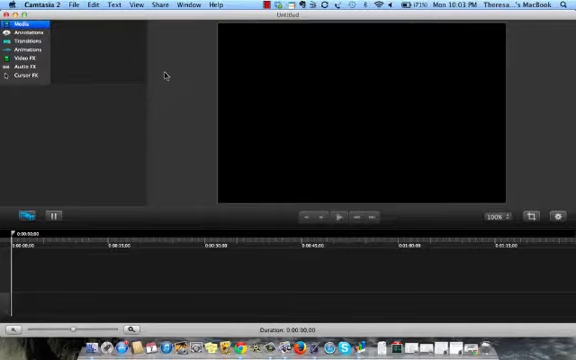
{"action": "mouse_move", "coordinate": [76, 62]}
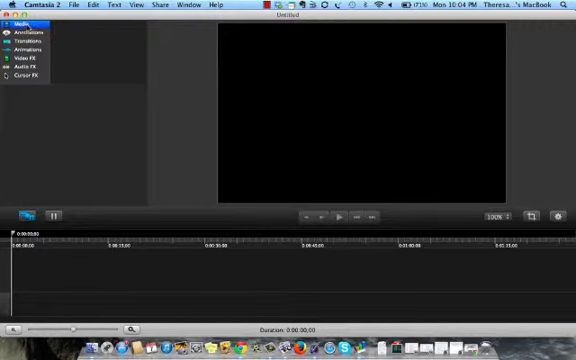
Import the Video Challenge #18 clip from the challenge-videos folder in Documents via Import Media.
{"action": "left_click", "coordinate": [72, 4]}
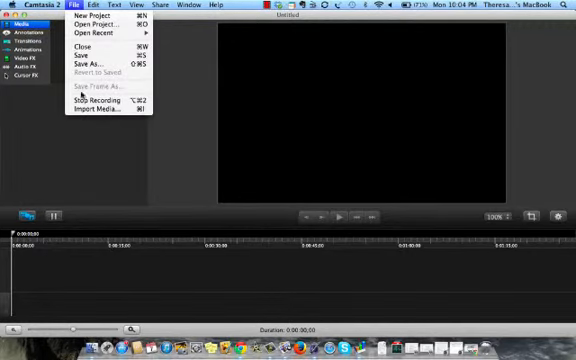
{"action": "mouse_move", "coordinate": [96, 112]}
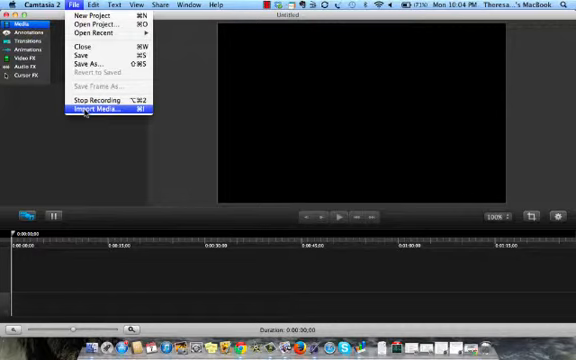
{"action": "left_click", "coordinate": [94, 112]}
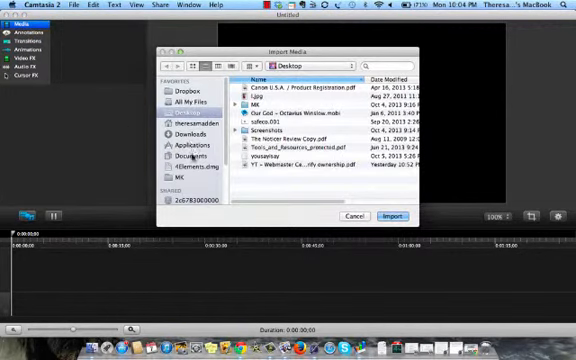
{"action": "left_click", "coordinate": [178, 148]}
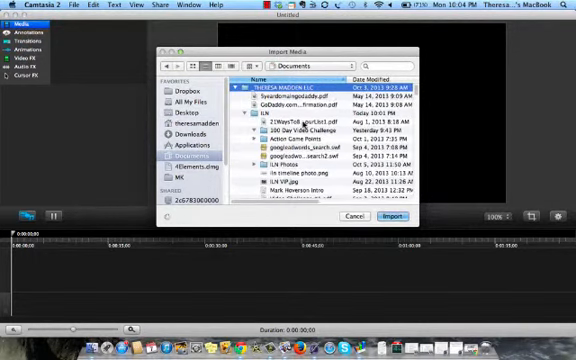
{"action": "left_click", "coordinate": [260, 124]}
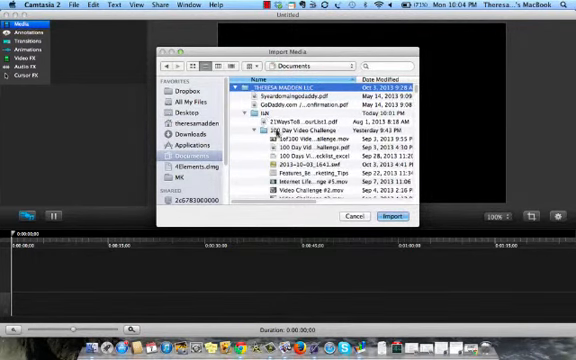
{"action": "scroll", "scroll_direction": "down", "scroll_amount": 3}
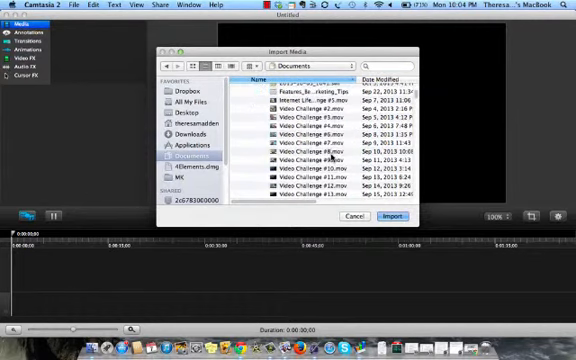
{"action": "scroll", "scroll_direction": "down", "scroll_amount": 3}
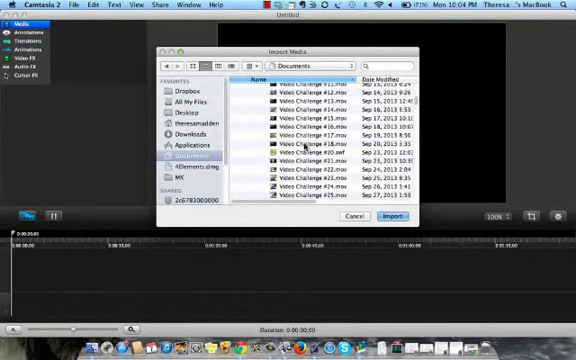
{"action": "left_click", "coordinate": [348, 216]}
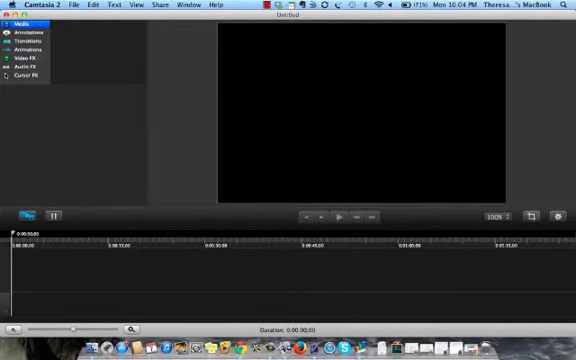
Import the PNG image from the Desktop into the media bin via Import Media.
{"action": "left_click", "coordinate": [72, 4]}
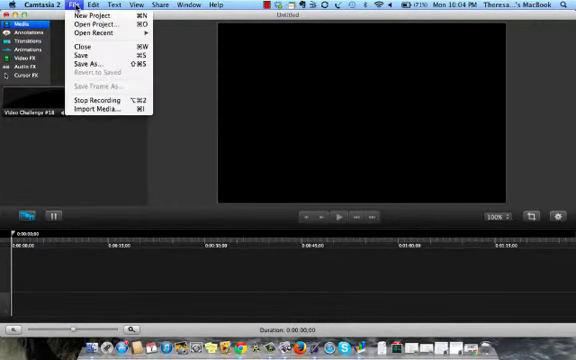
{"action": "mouse_move", "coordinate": [96, 112]}
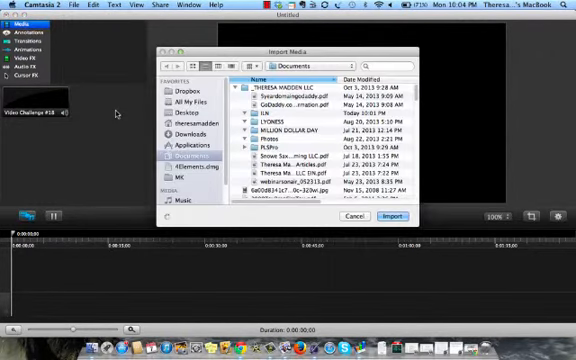
{"action": "left_click", "coordinate": [256, 116]}
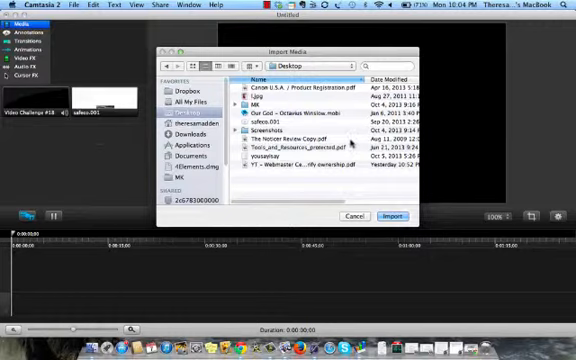
{"action": "left_click", "coordinate": [352, 216]}
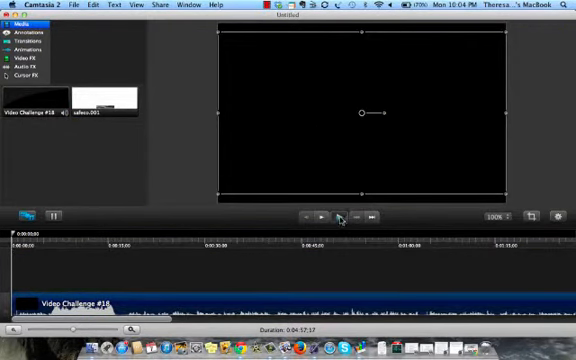
Place the Video Challenge #18 clip on the timeline and preview the woman speaking.
{"action": "left_click", "coordinate": [320, 216]}
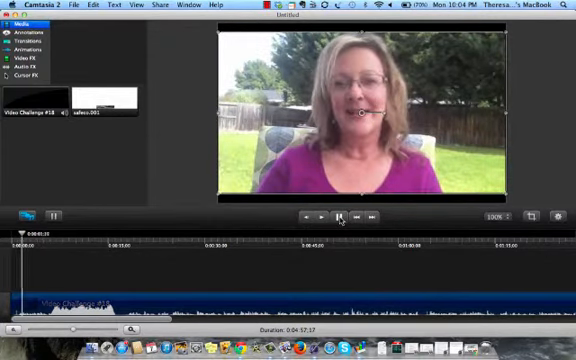
{"action": "left_click", "coordinate": [340, 216]}
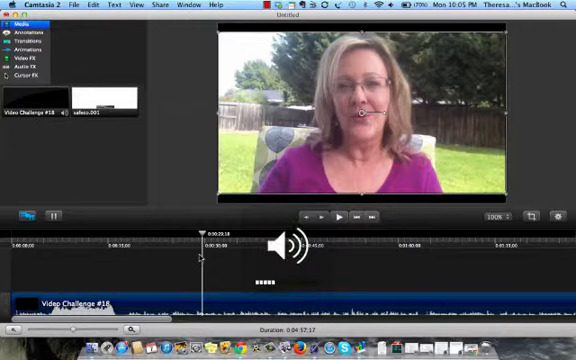
{"action": "left_click", "coordinate": [340, 216]}
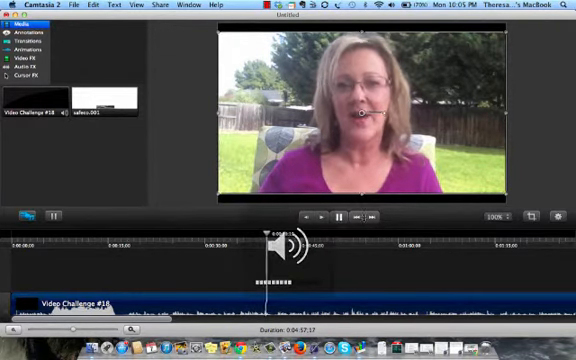
Move the playhead to the moment in the woman's clip chosen for the split, checking it by playback.
{"action": "left_click", "coordinate": [338, 218]}
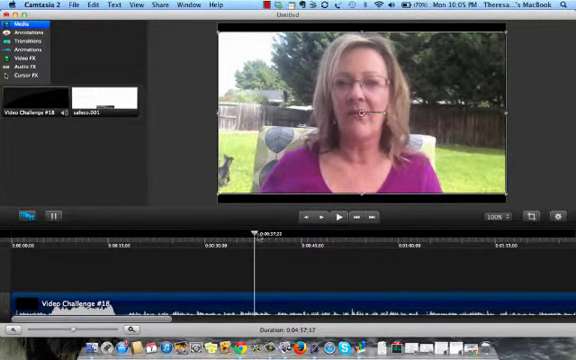
{"action": "left_click", "coordinate": [340, 216]}
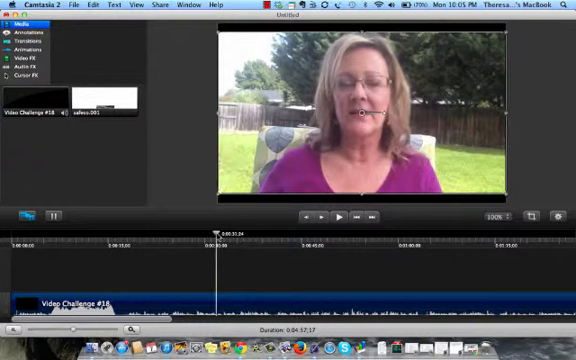
{"action": "left_click", "coordinate": [340, 218]}
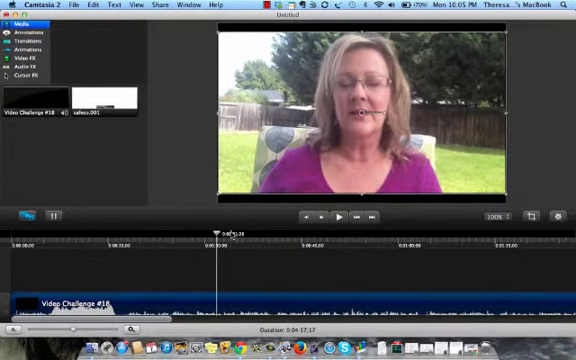
{"action": "left_click", "coordinate": [340, 218]}
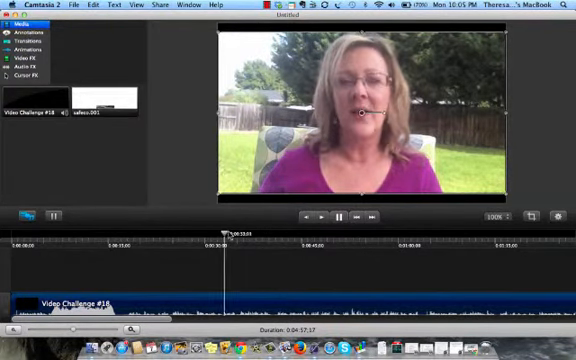
{"action": "left_click", "coordinate": [338, 218]}
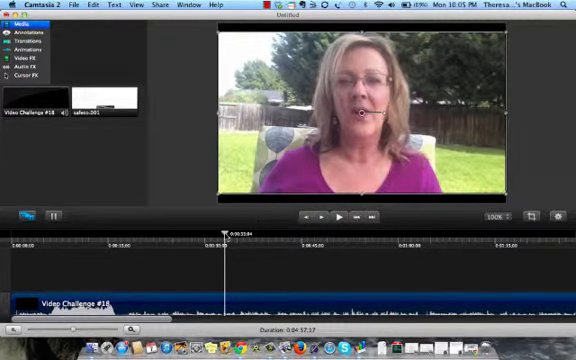
Split the woman's clip at the playhead and add the baseball-field PNG on the track above the split.
{"action": "right_click", "coordinate": [232, 234]}
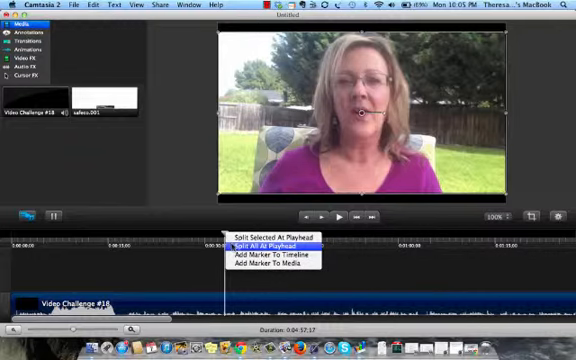
{"action": "left_click", "coordinate": [260, 244]}
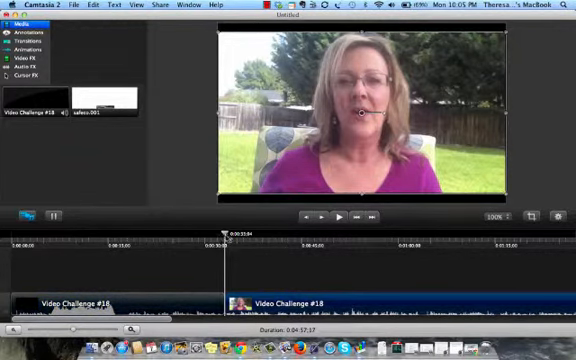
{"action": "left_click", "coordinate": [96, 104]}
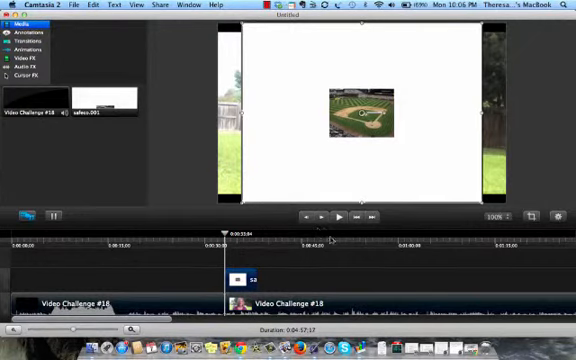
{"action": "left_click", "coordinate": [338, 216]}
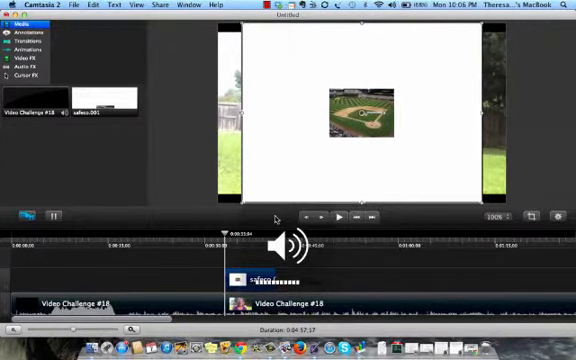
{"action": "left_click", "coordinate": [338, 216]}
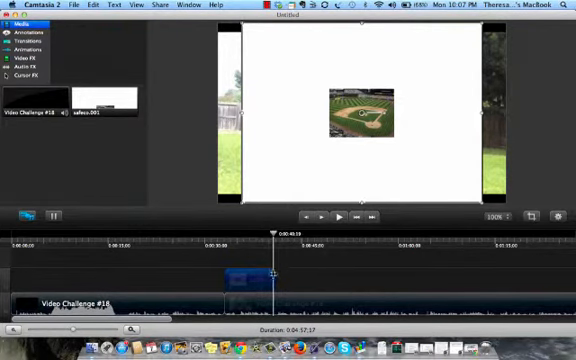
{"action": "left_click", "coordinate": [340, 216]}
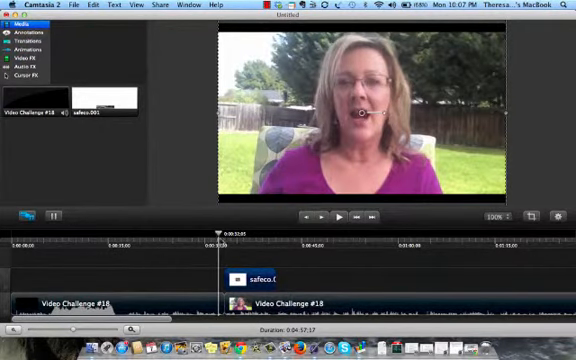
{"action": "mouse_move", "coordinate": [192, 148]}
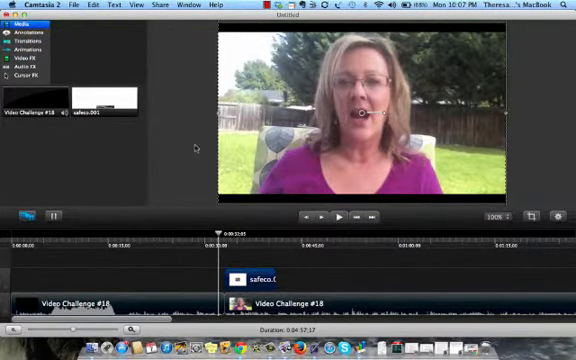
{"action": "left_click", "coordinate": [340, 216]}
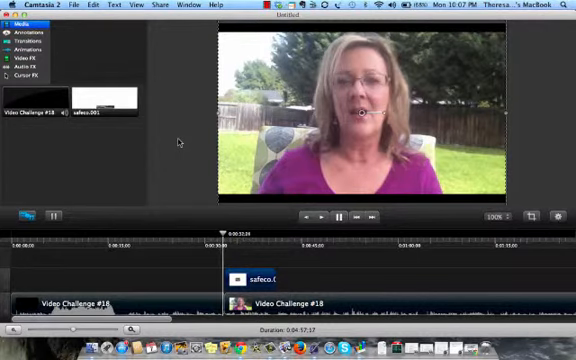